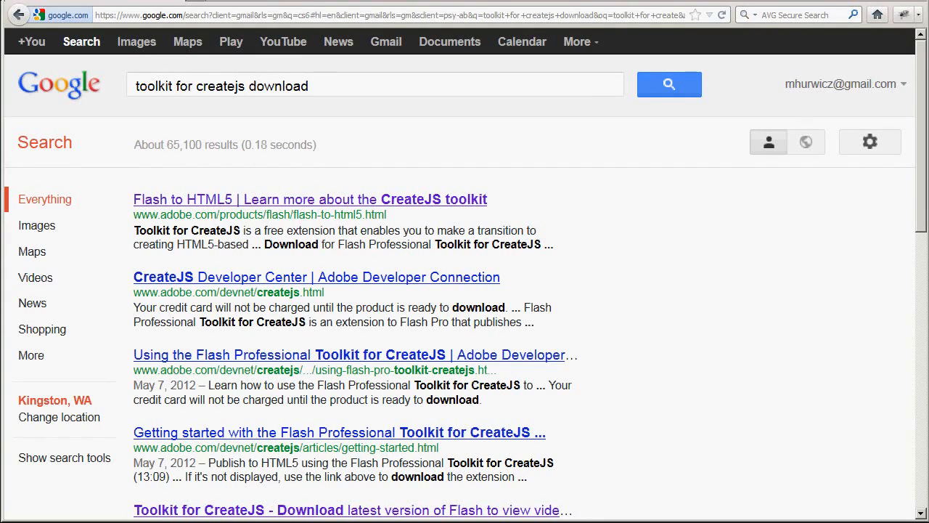
mouse_move(647, 238)
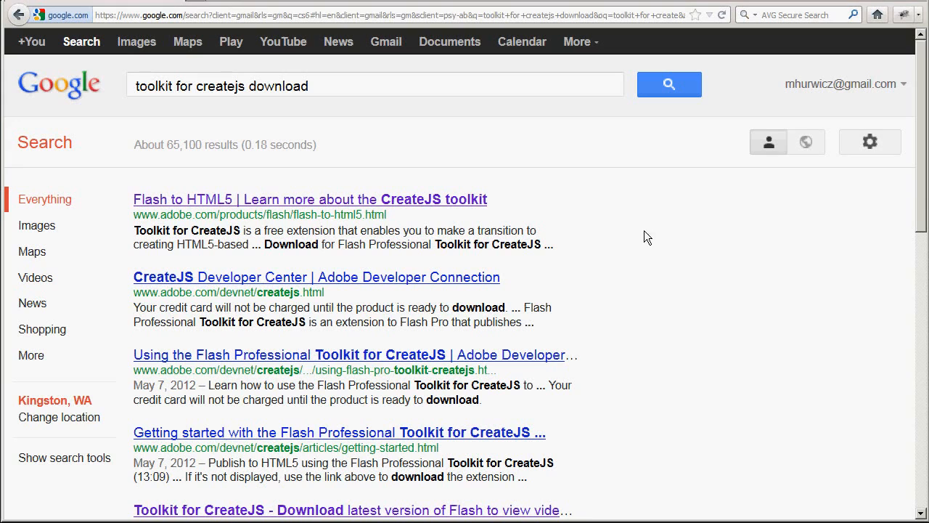
Step: Reach Adobe's Flash to HTML5 page and download the Flash Professional Toolkit for CreateJS
left_click(306, 199)
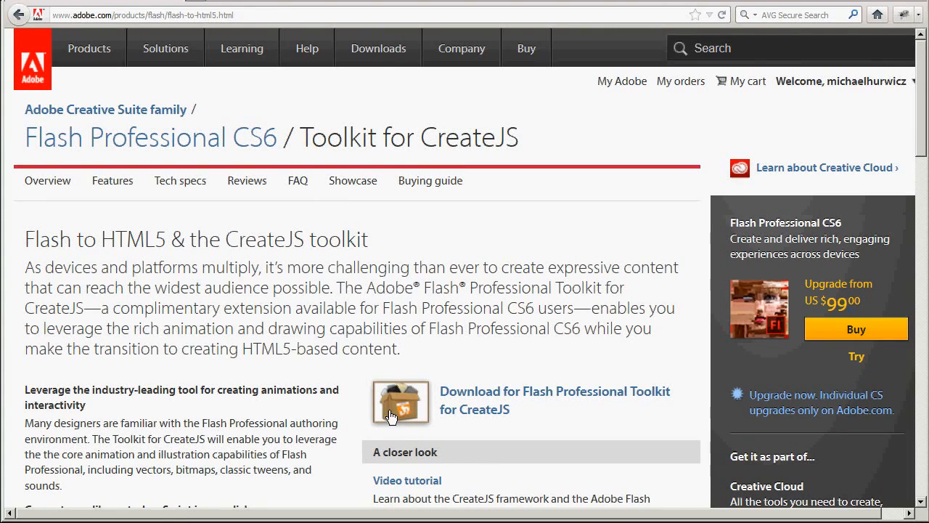
mouse_move(404, 401)
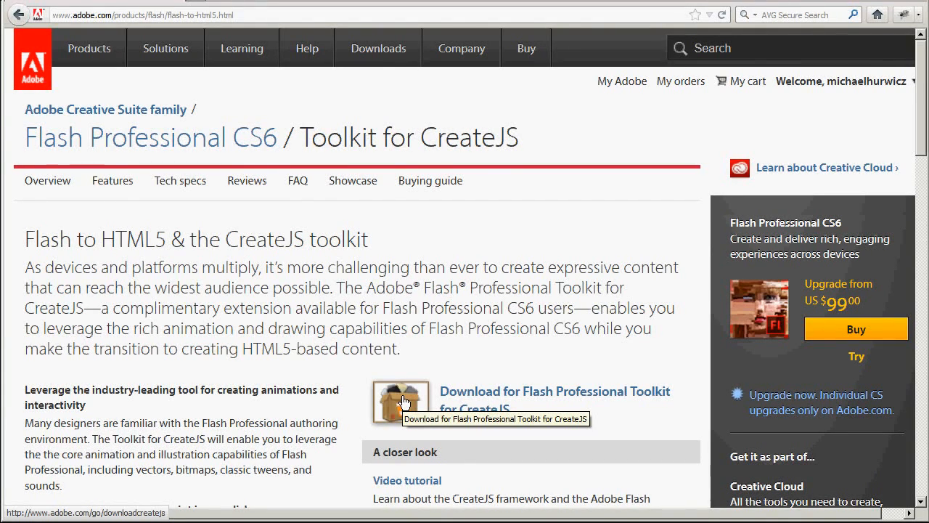
left_click(401, 402)
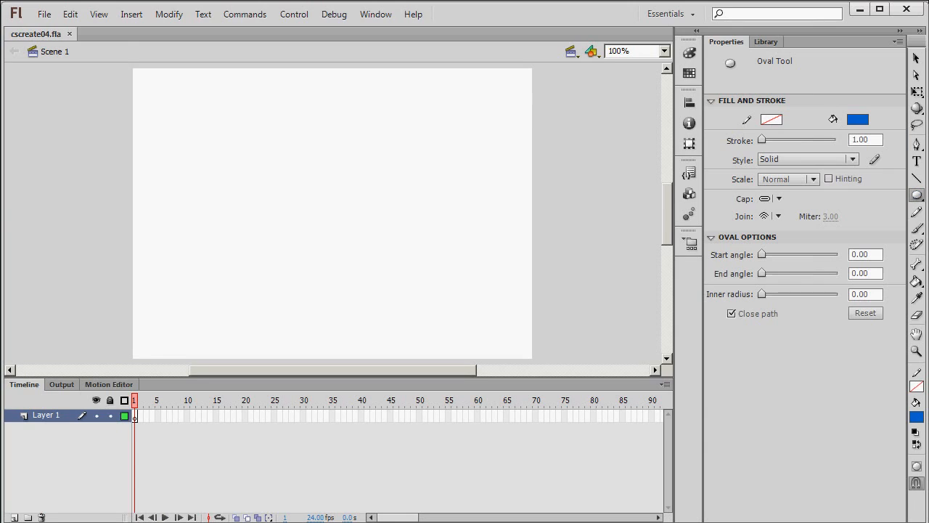
Step: Draw a blue ellipse at the stage's lower left and give frame 1 a classic tween
left_click_drag(149, 298, 229, 346)
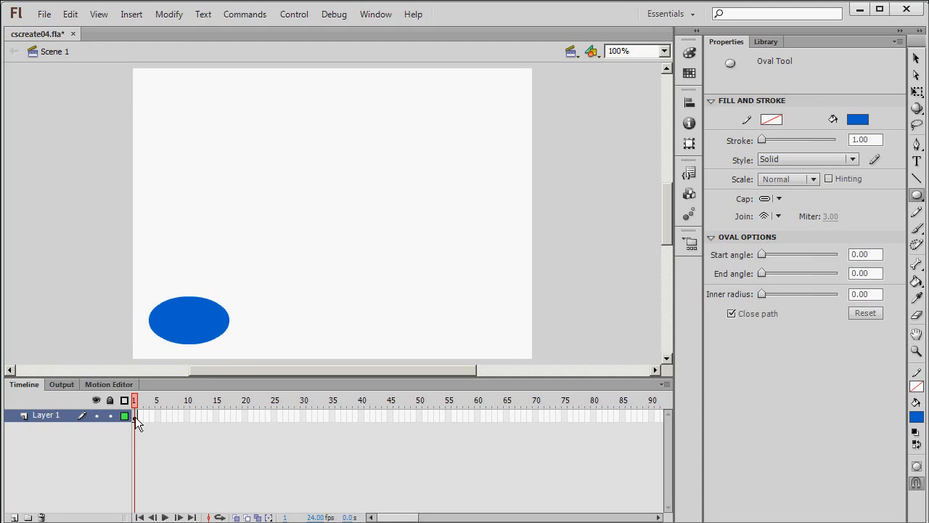
right_click(136, 421)
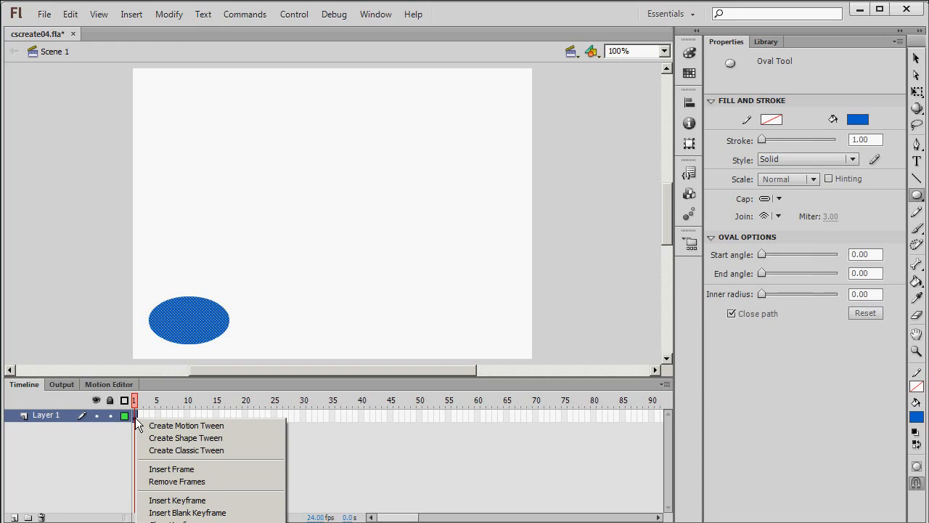
mouse_move(186, 439)
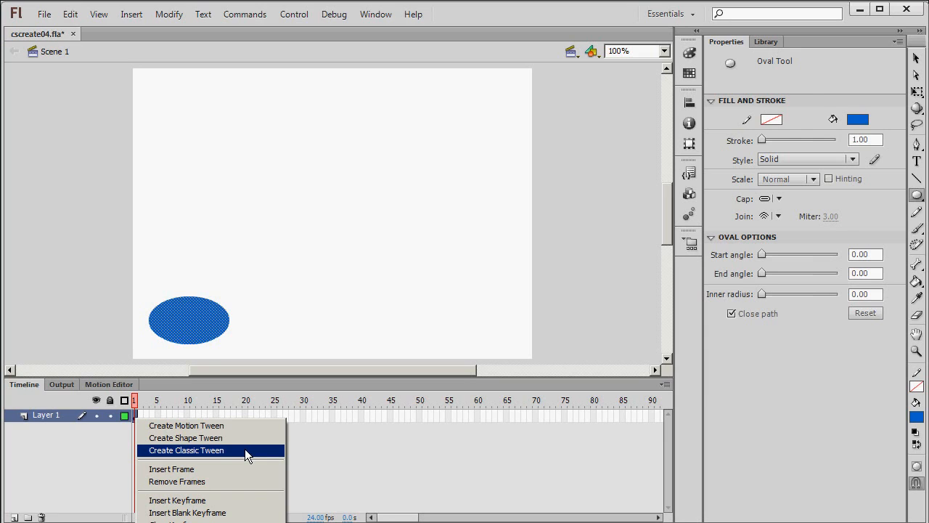
left_click(185, 450)
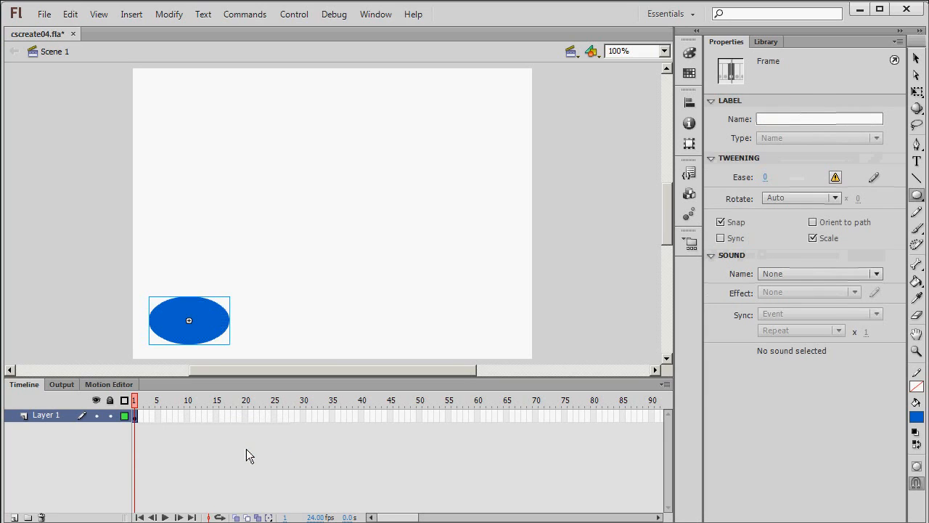
Step: End the tween at frame 40 with the ellipse moved to the stage's top centre, then deselect it
left_click(363, 415)
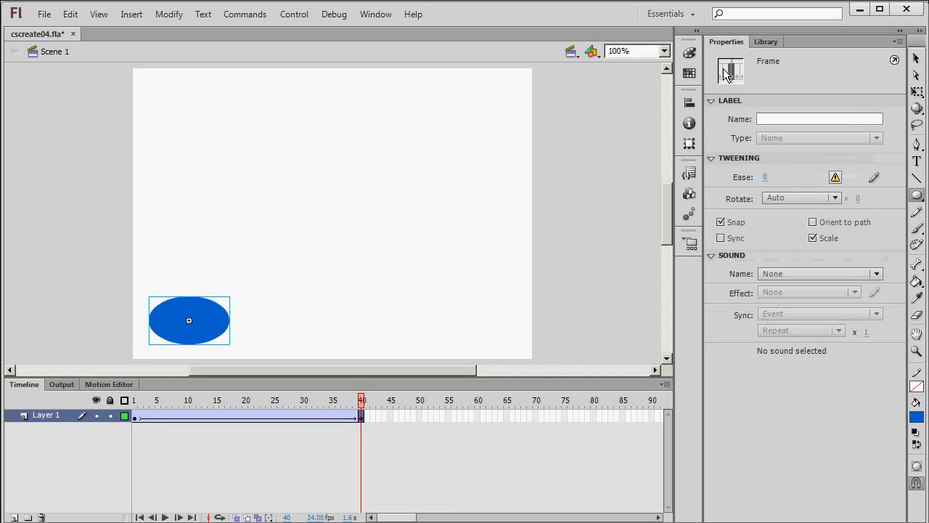
left_click_drag(188, 320, 244, 285)
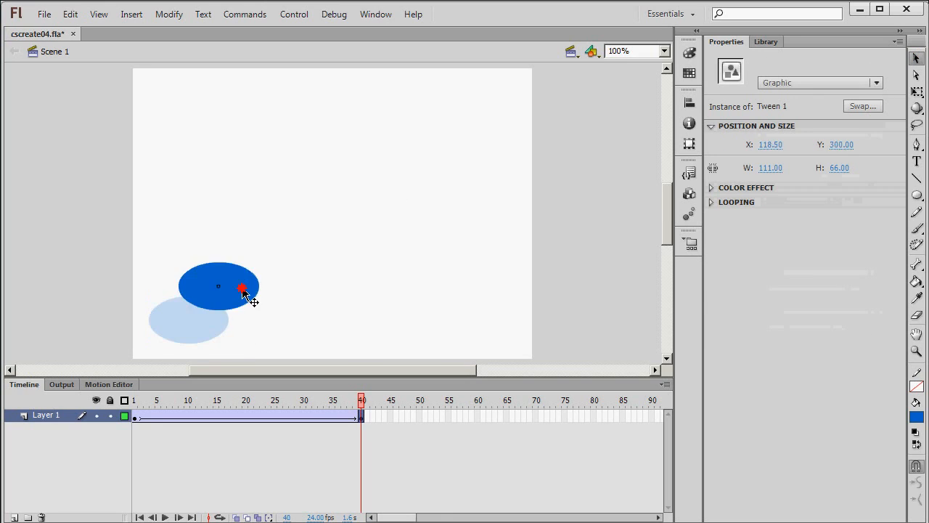
left_click_drag(217, 284, 339, 161)
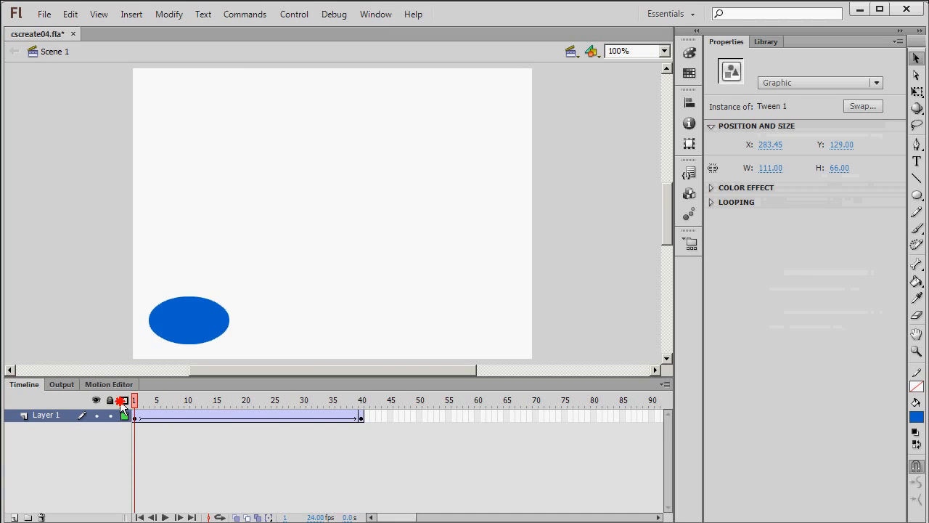
left_click(362, 401)
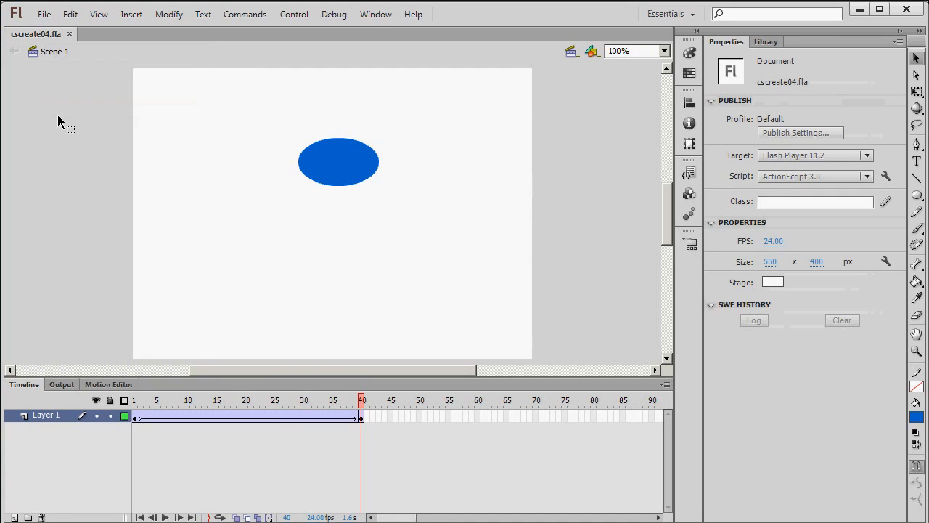
mouse_move(374, 14)
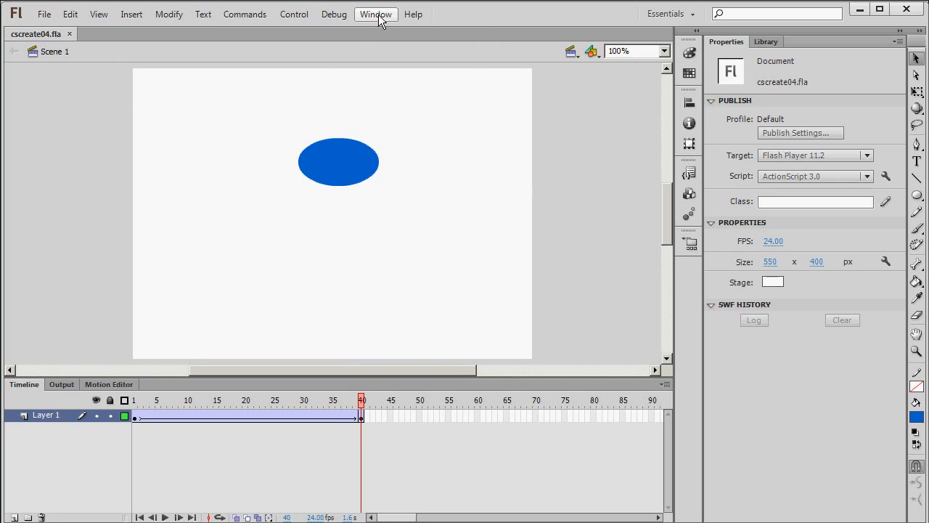
Step: Publish the tween from the Toolkit for CreateJS panel as HTML and JavaScript with Publish HTML kept on
left_click(374, 15)
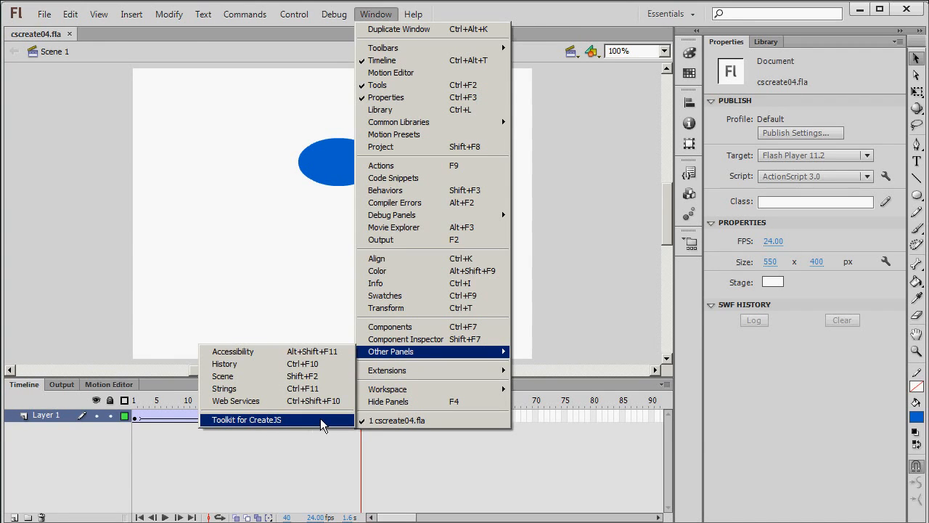
left_click(247, 420)
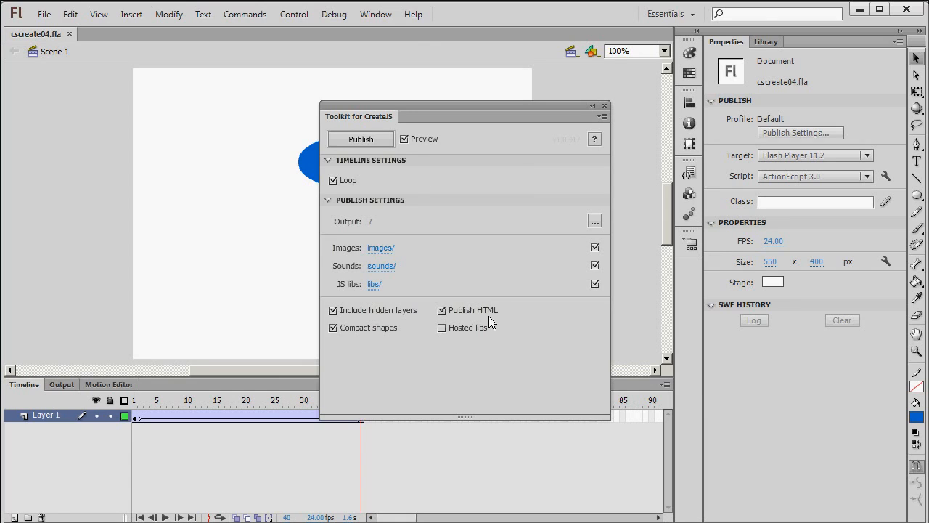
left_click(360, 139)
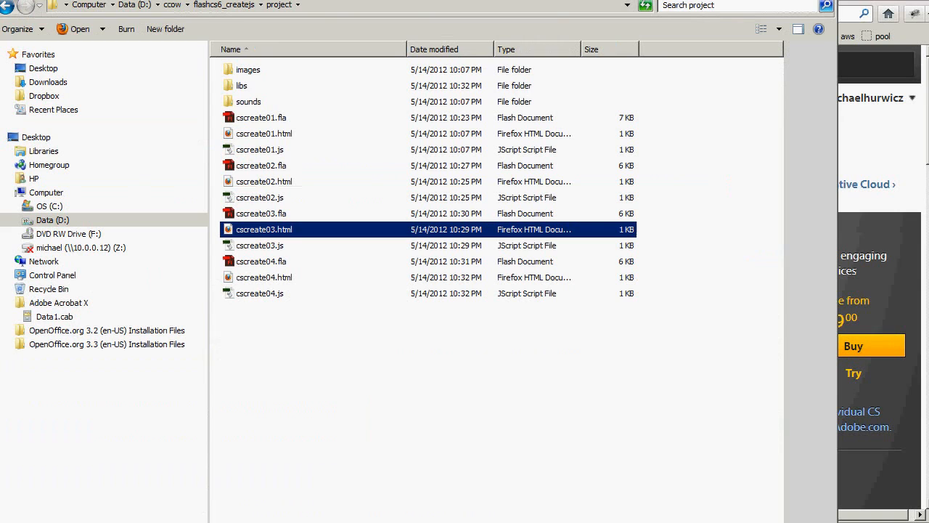
mouse_move(264, 316)
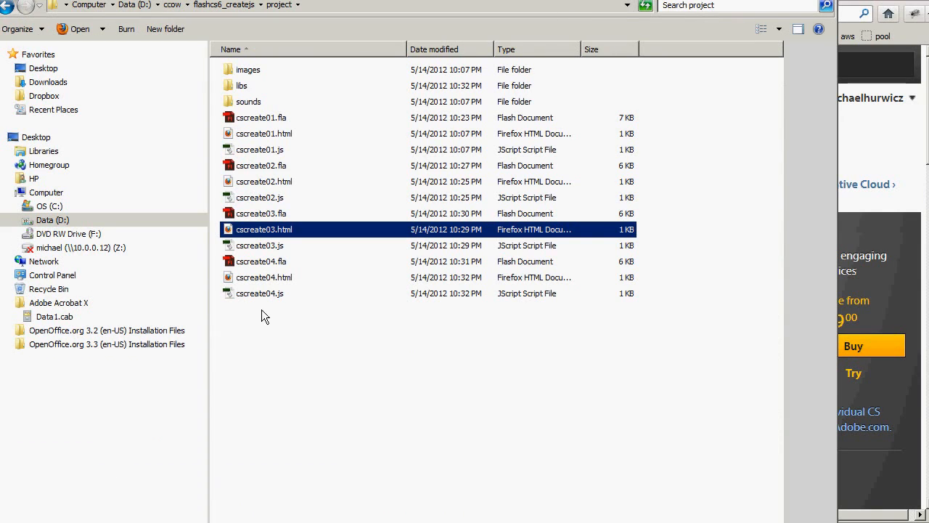
mouse_move(279, 282)
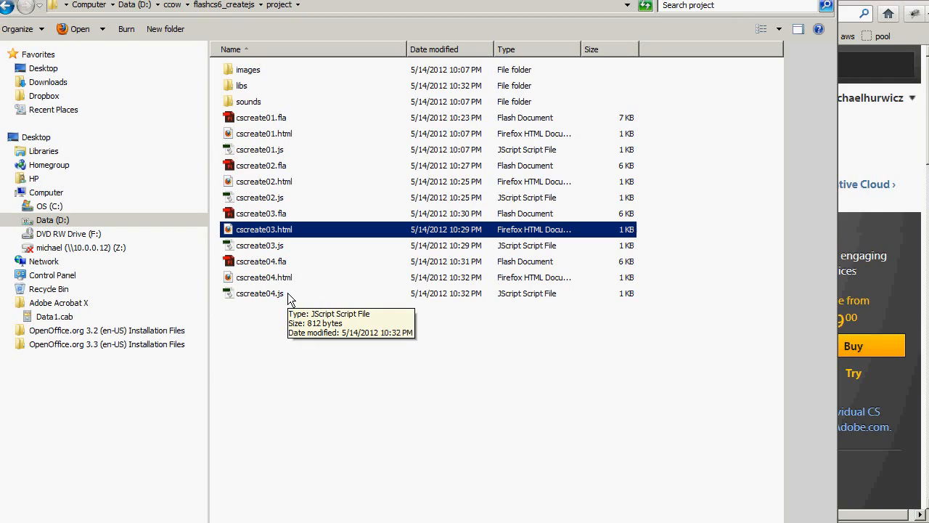
Step: Launch the published cscreate04.html from the project folder so Firefox shows the blue ellipse
left_click(241, 85)
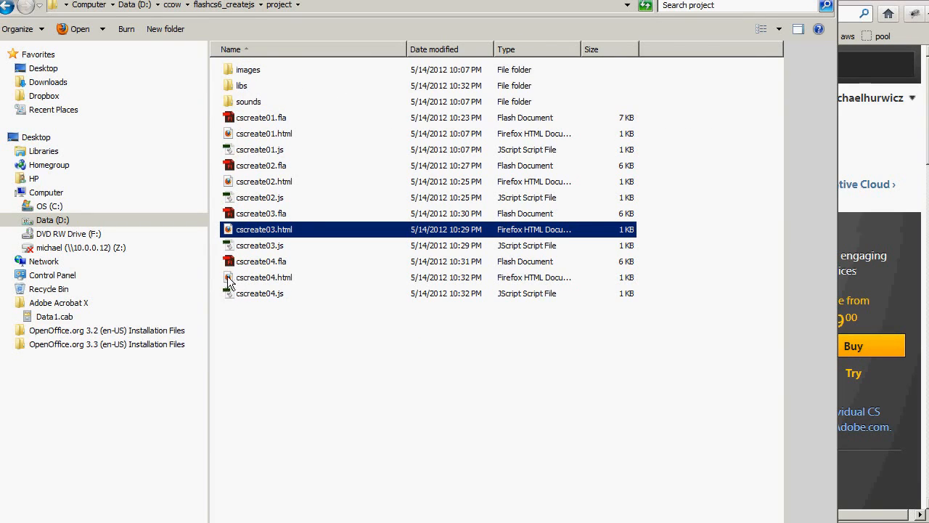
double_click(267, 278)
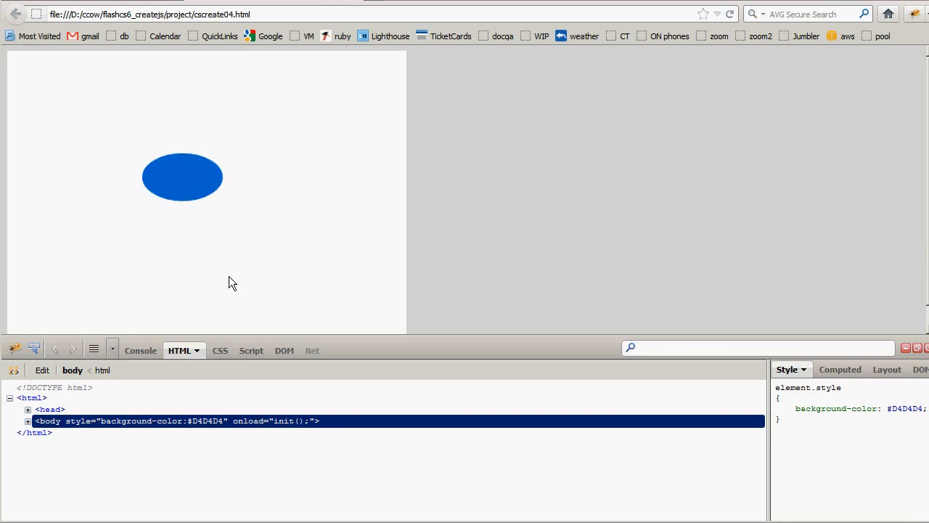